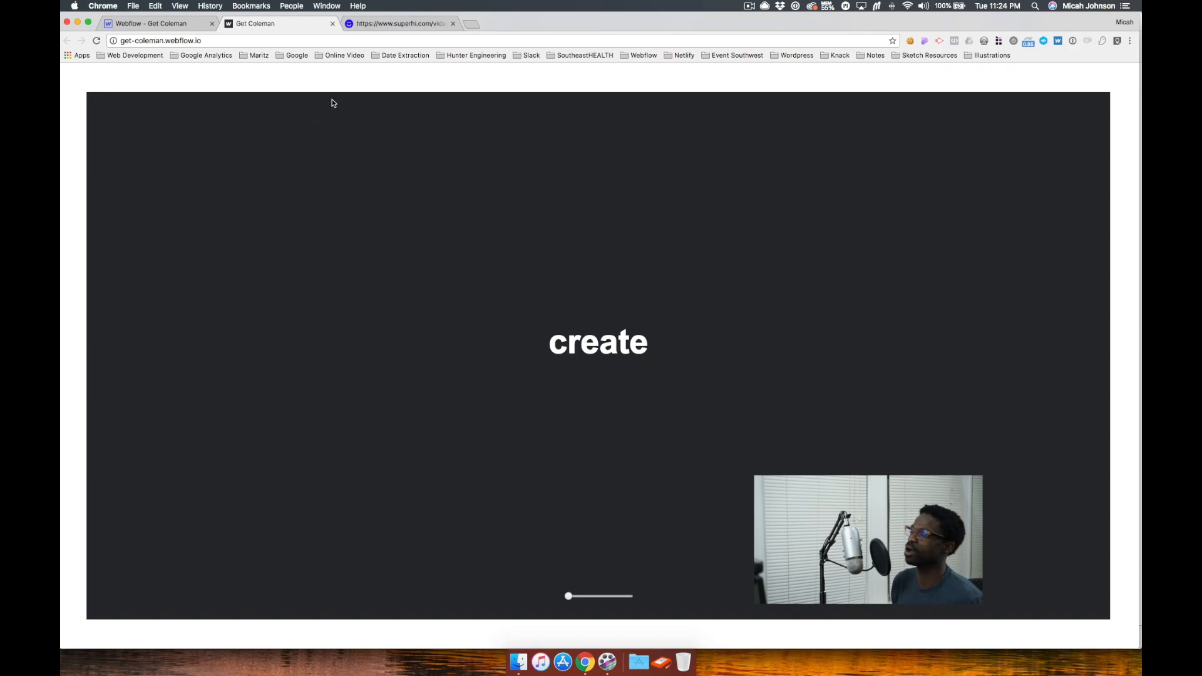
# Switch to the Designer tab showing the Get Coleman page's dark 'create' section.
pyautogui.click(399, 23)
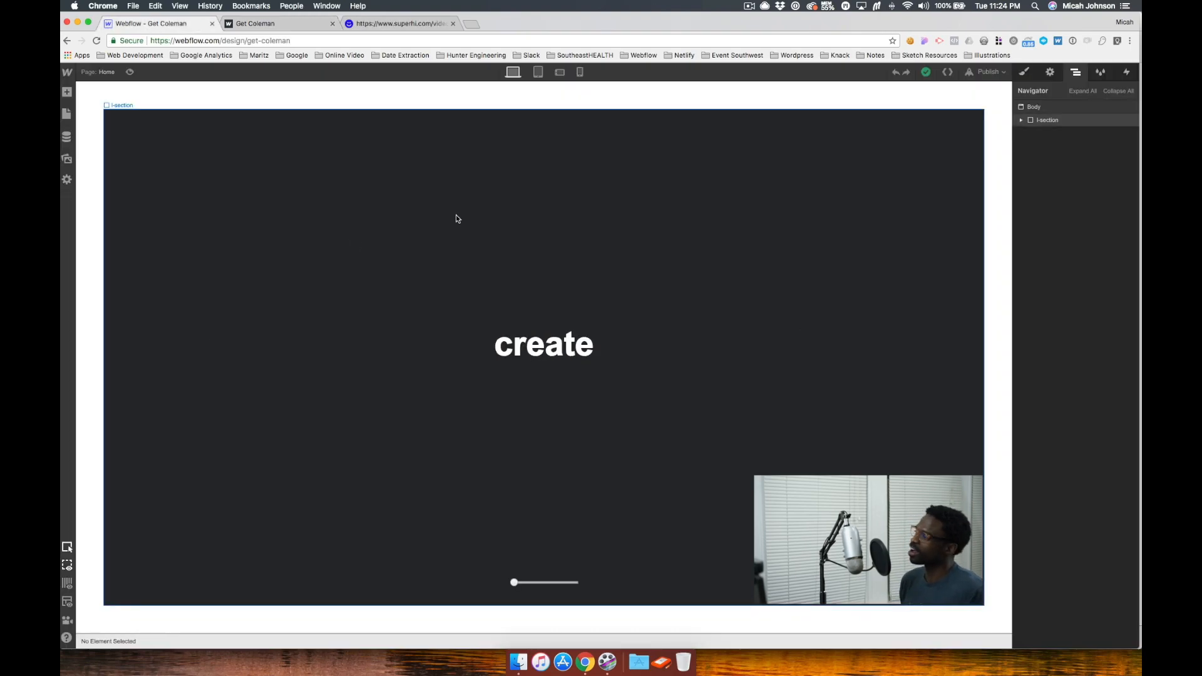
# Select the page Body and review its Style panel settings.
pyautogui.click(1033, 107)
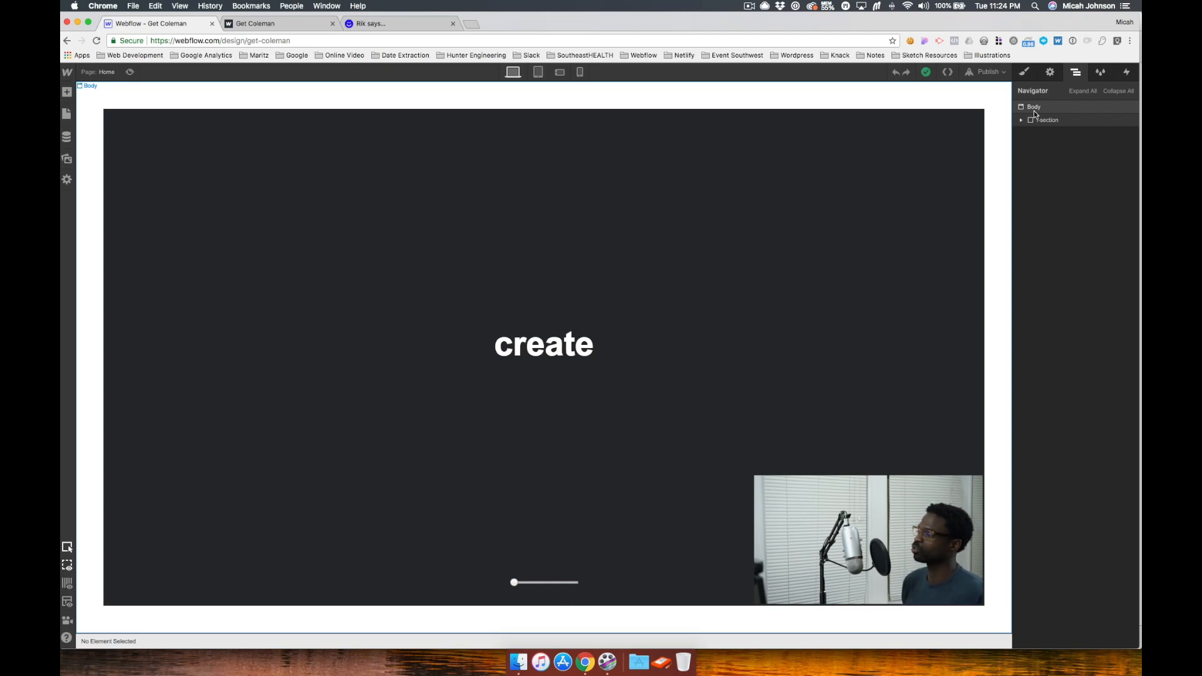
pyautogui.click(1032, 106)
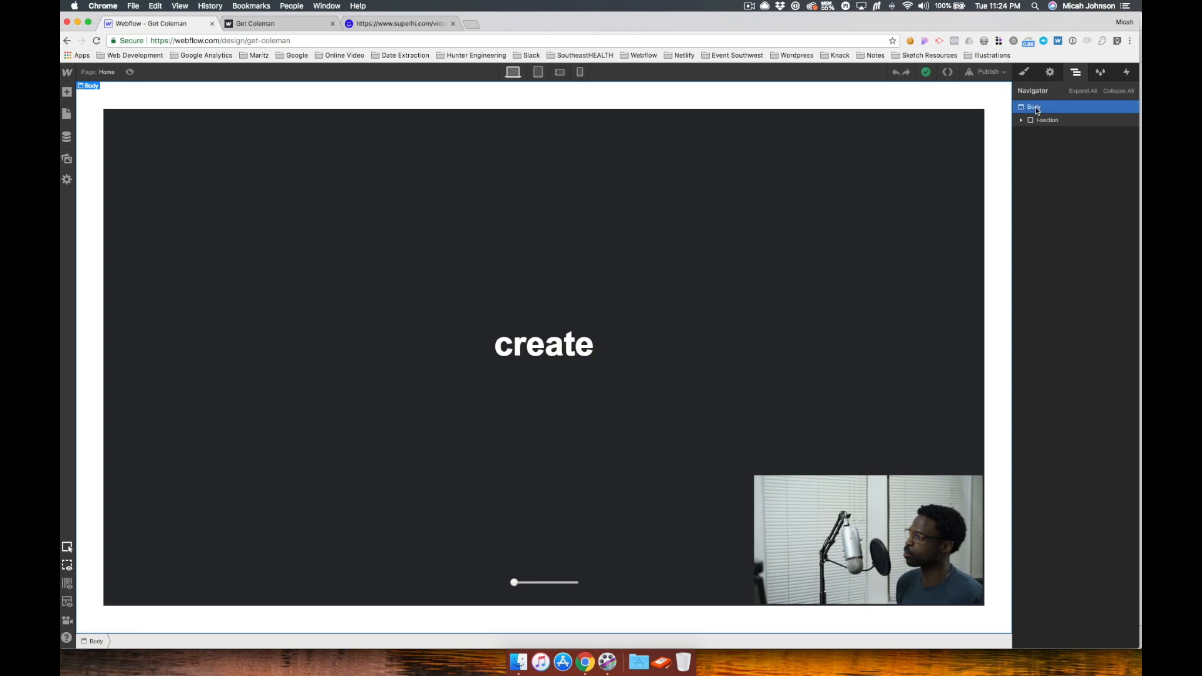
pyautogui.click(1024, 71)
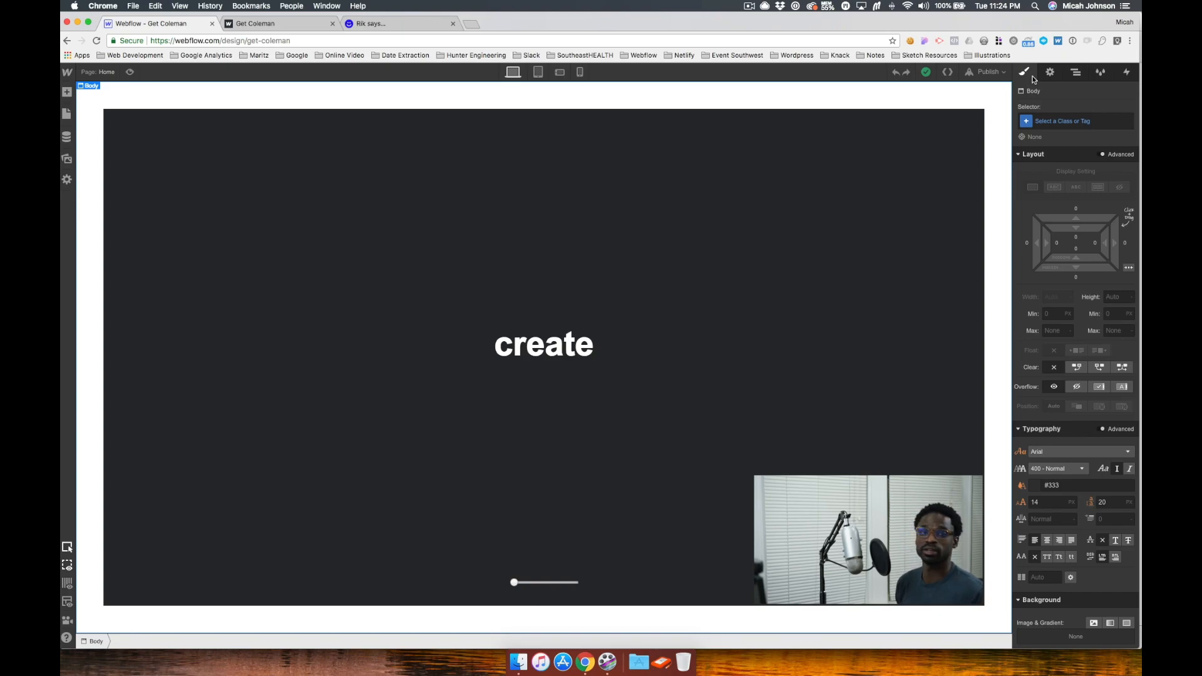
pyautogui.click(726, 211)
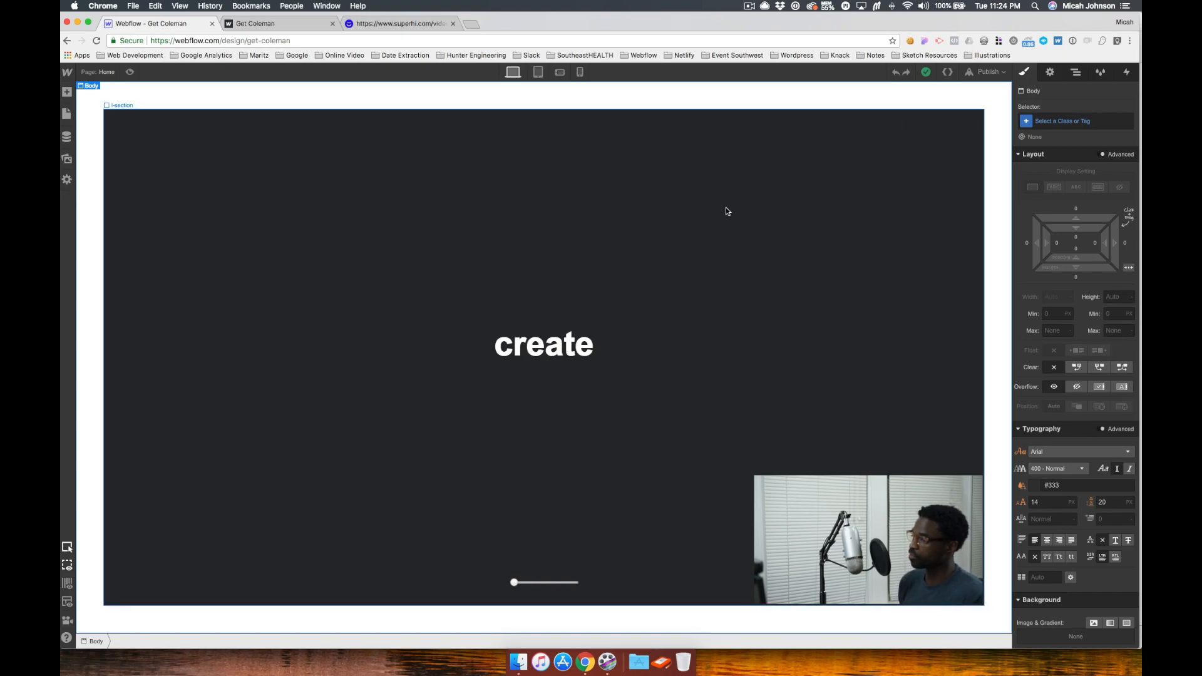
# Expand l-section in the Navigator to reveal c-copy and c-input.
pyautogui.click(542, 345)
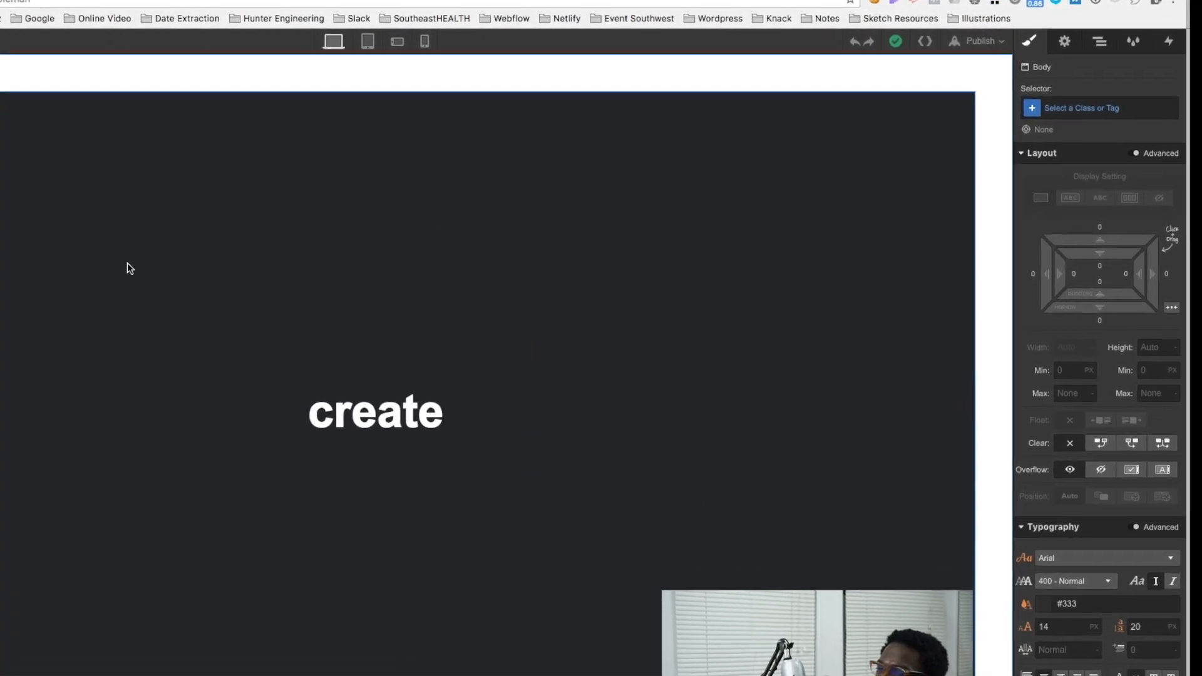
pyautogui.click(1098, 41)
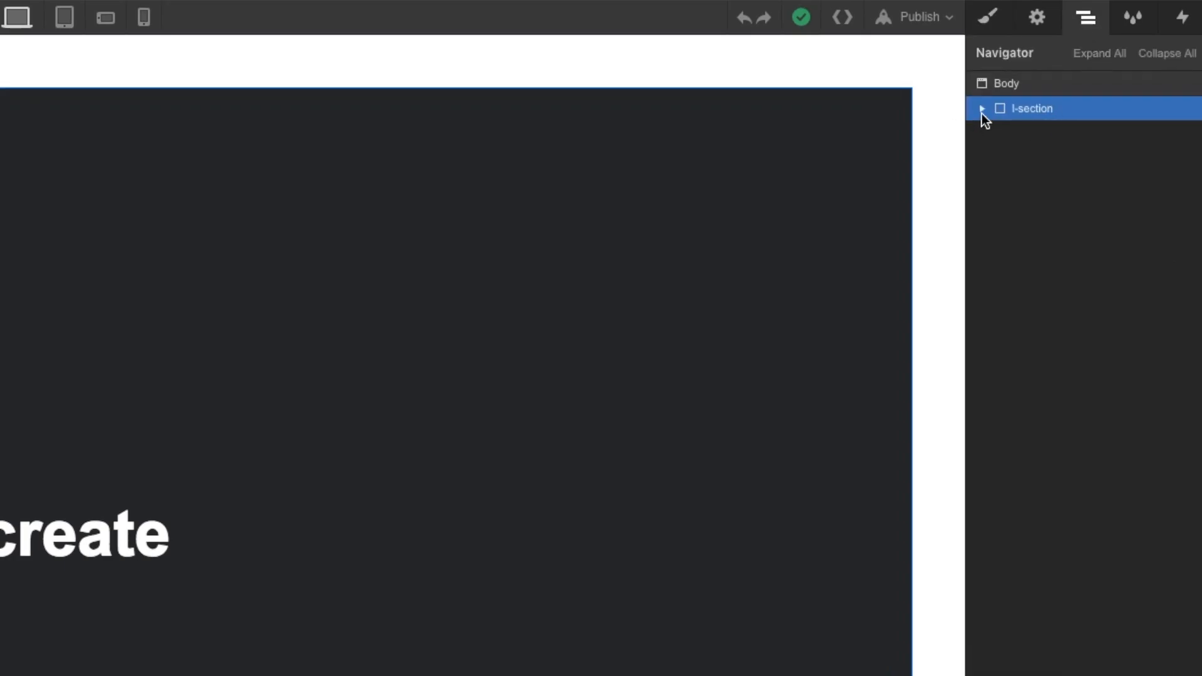
pyautogui.click(983, 109)
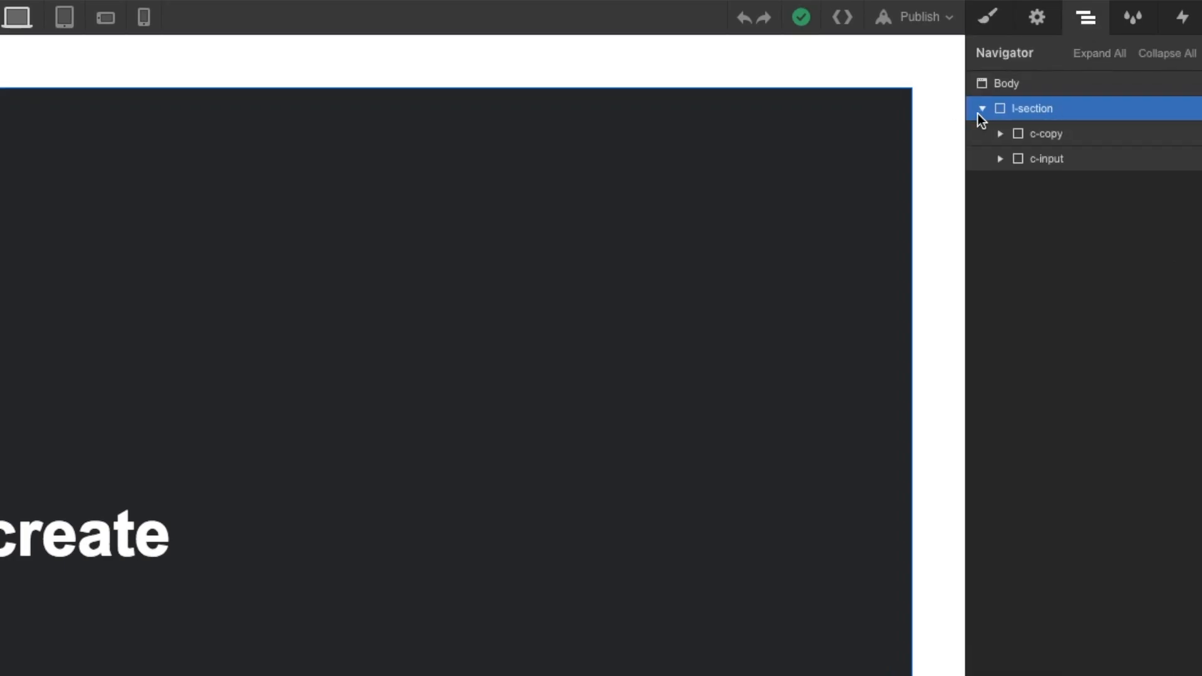
pyautogui.moveTo(987, 15)
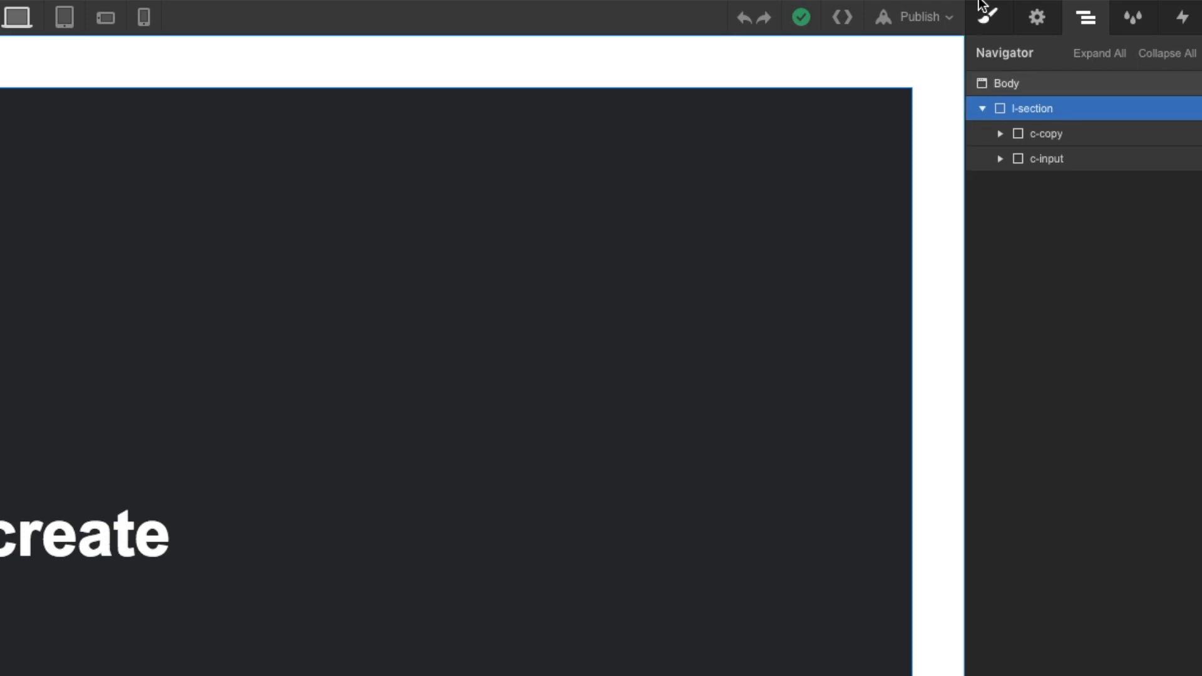
# Review l-section and c-copy styles, then select the unclassed slider HTML Embed in c-input.
pyautogui.click(988, 17)
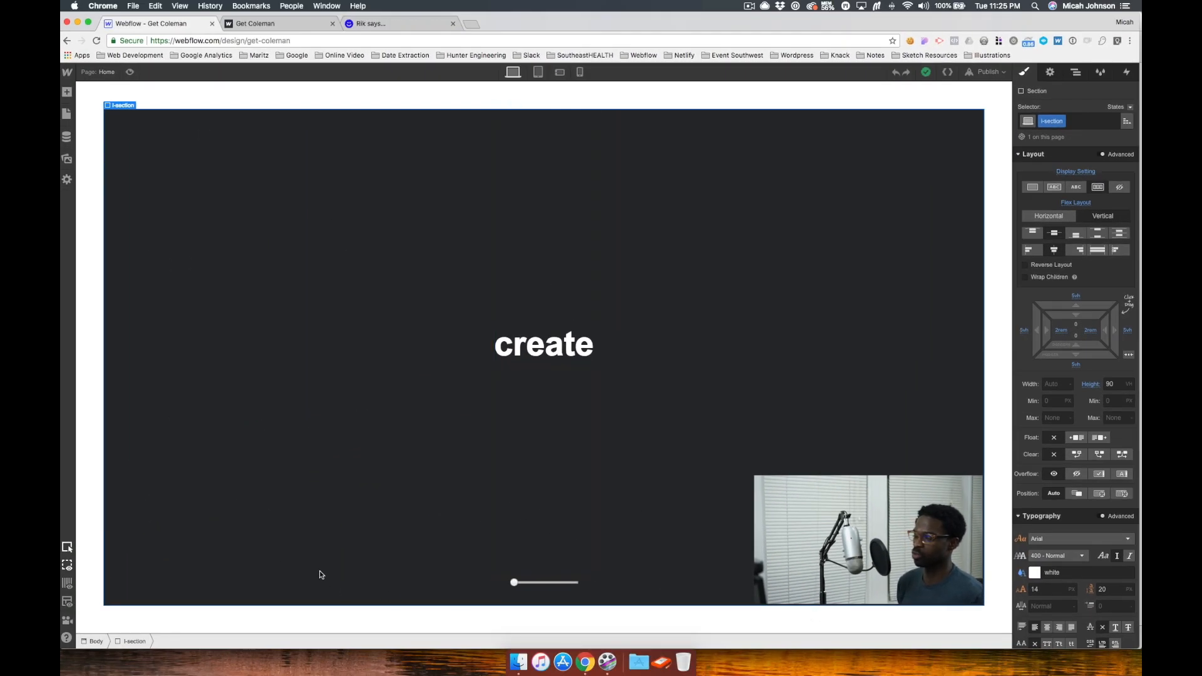
pyautogui.click(544, 583)
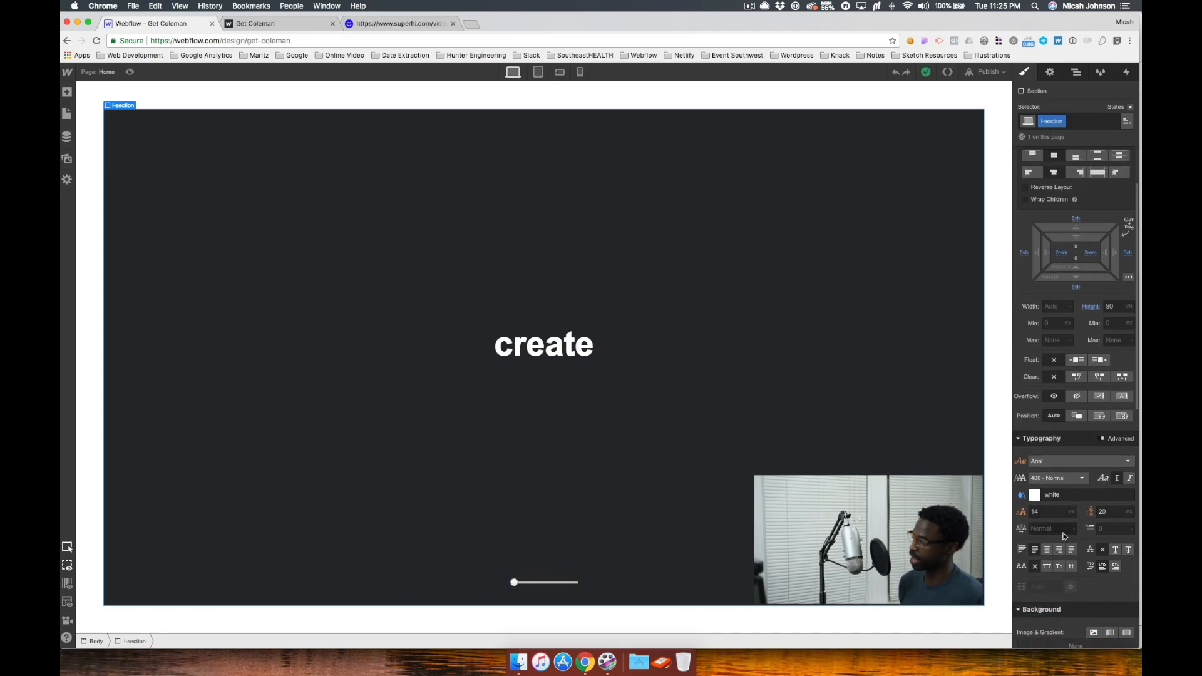
pyautogui.scroll(-3)
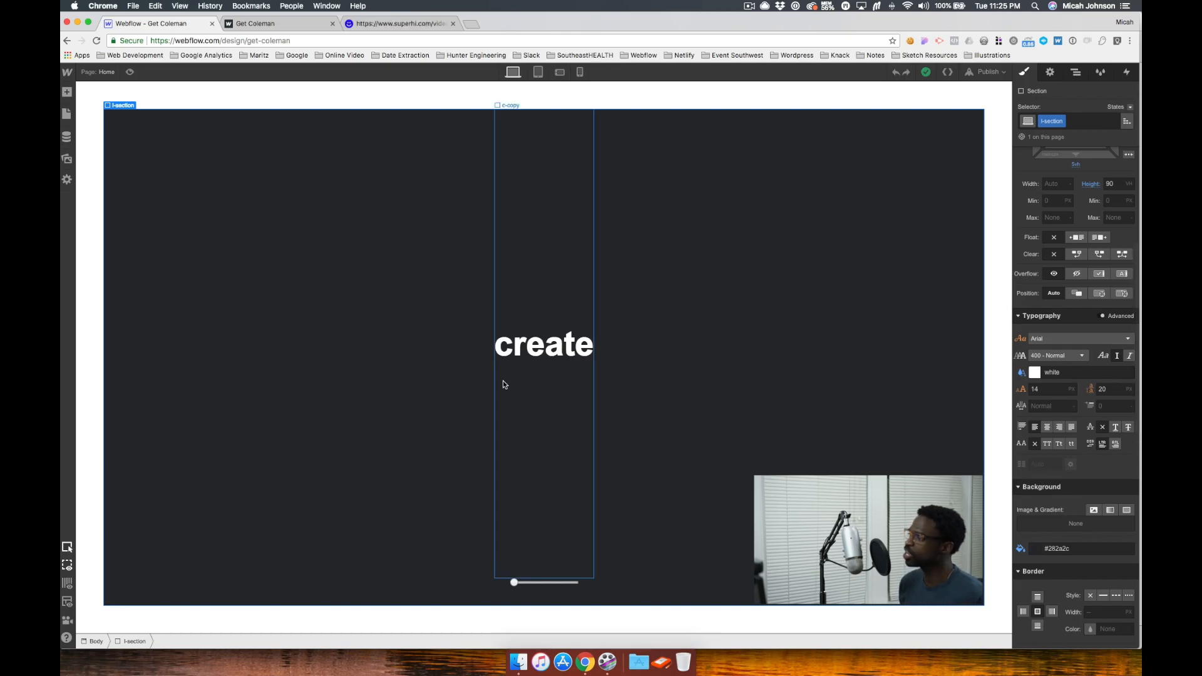
pyautogui.click(509, 106)
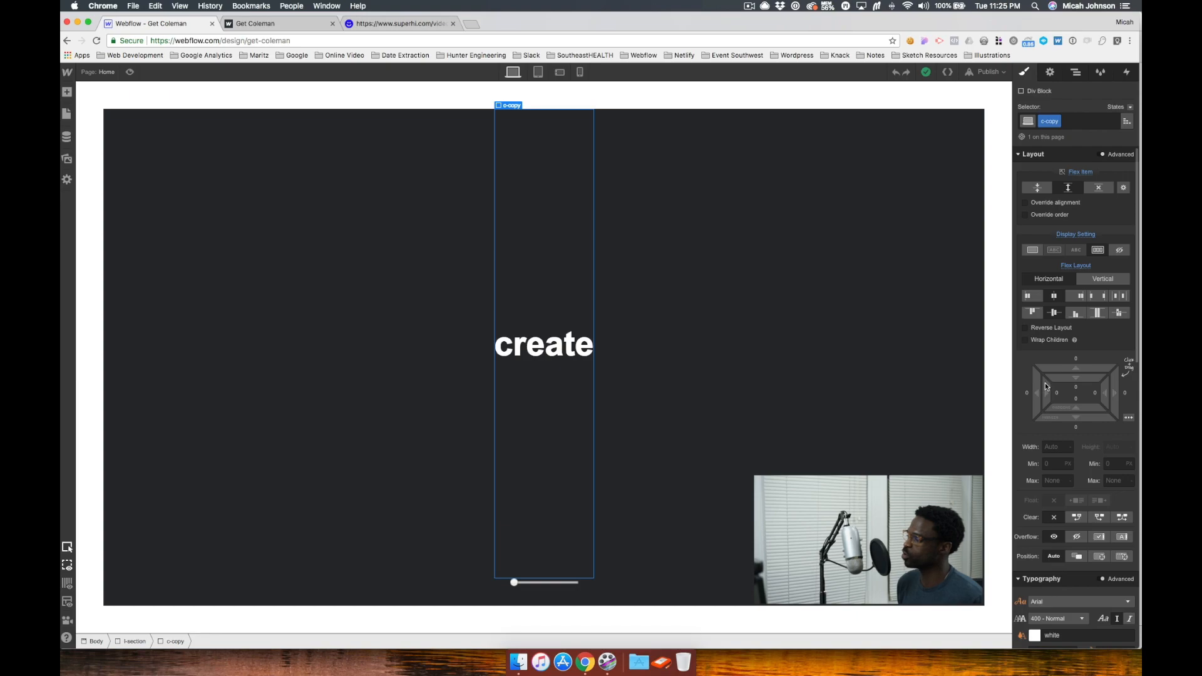
pyautogui.click(543, 344)
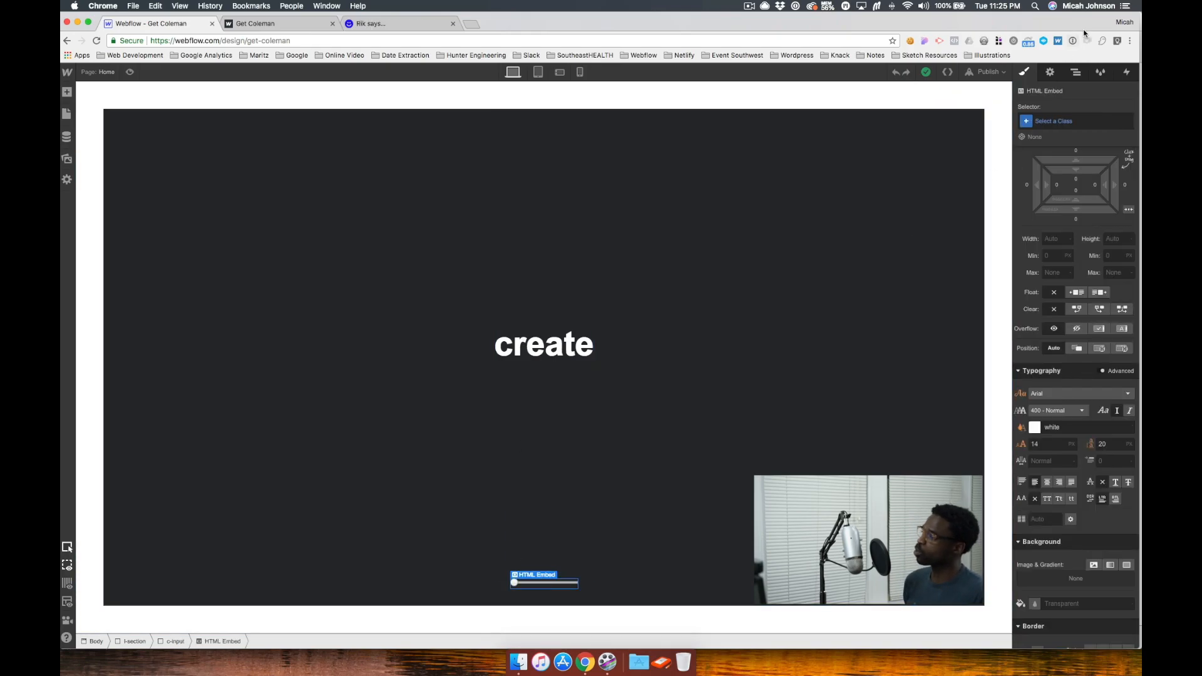
# Review the embed's range-input code (max 6, value 0) in the code editor, then close it.
pyautogui.click(1061, 72)
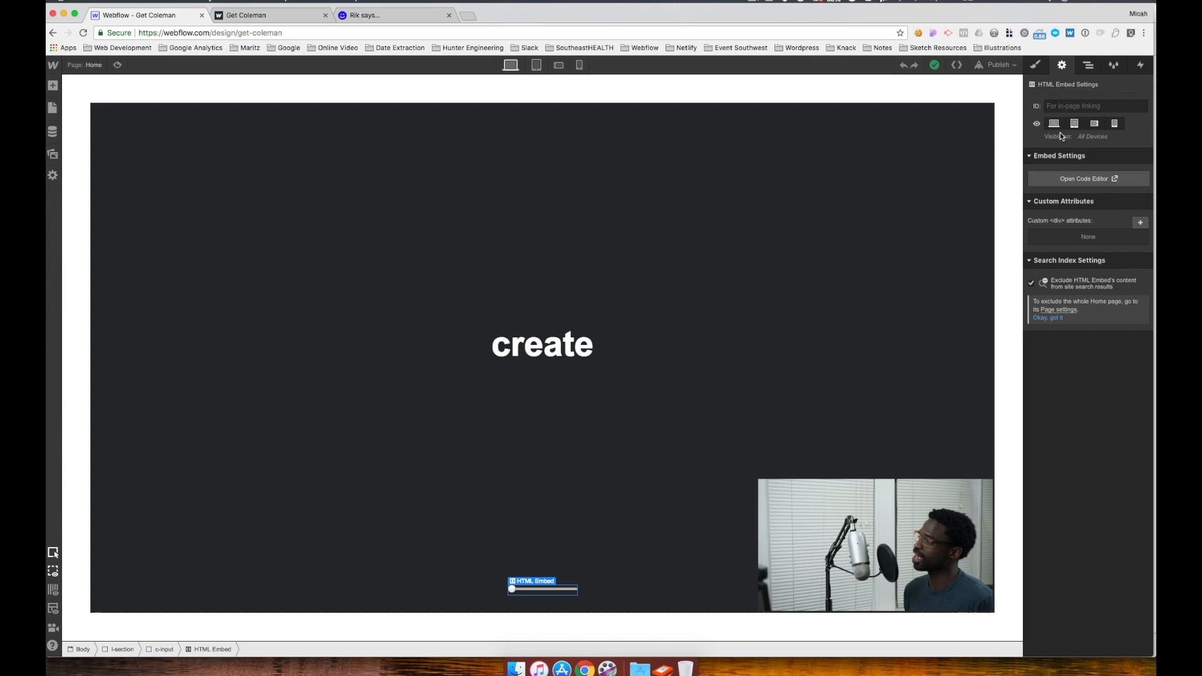
pyautogui.click(1088, 178)
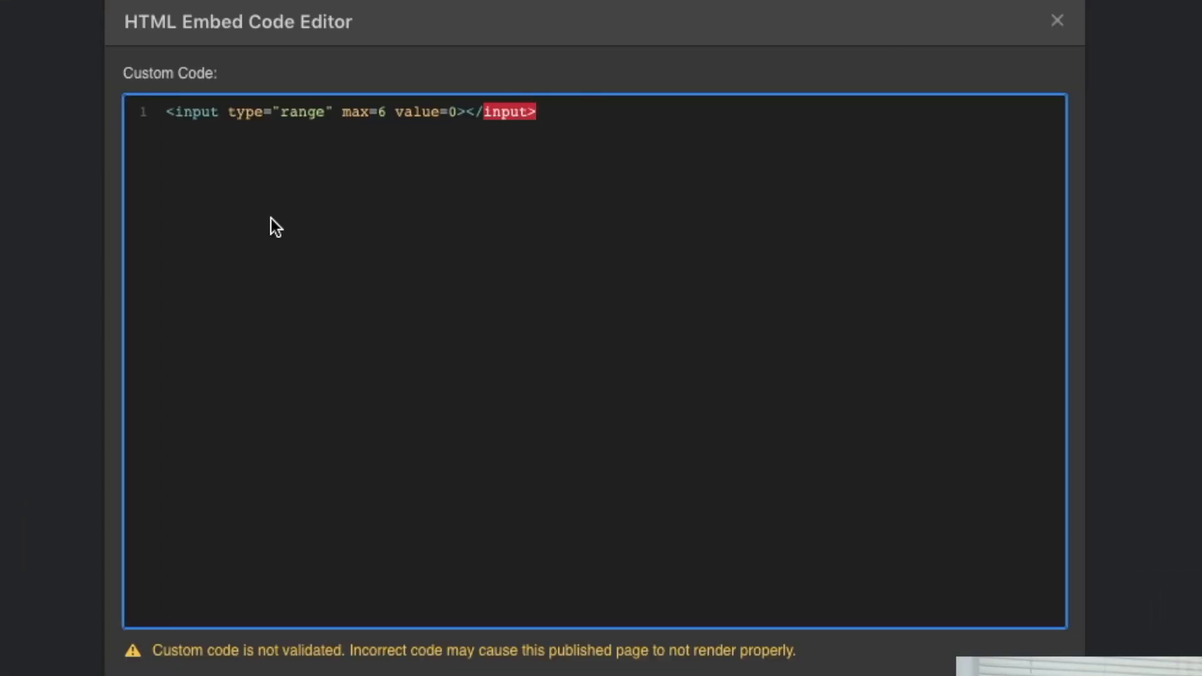
pyautogui.moveTo(188, 144)
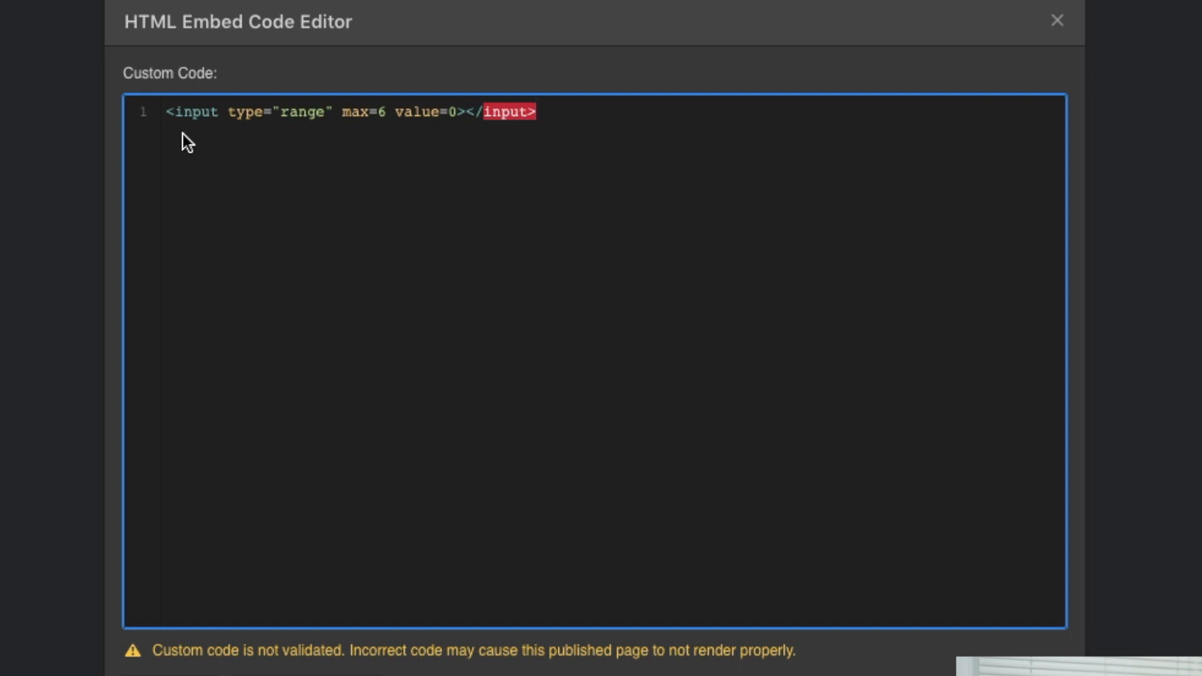
pyautogui.click(537, 111)
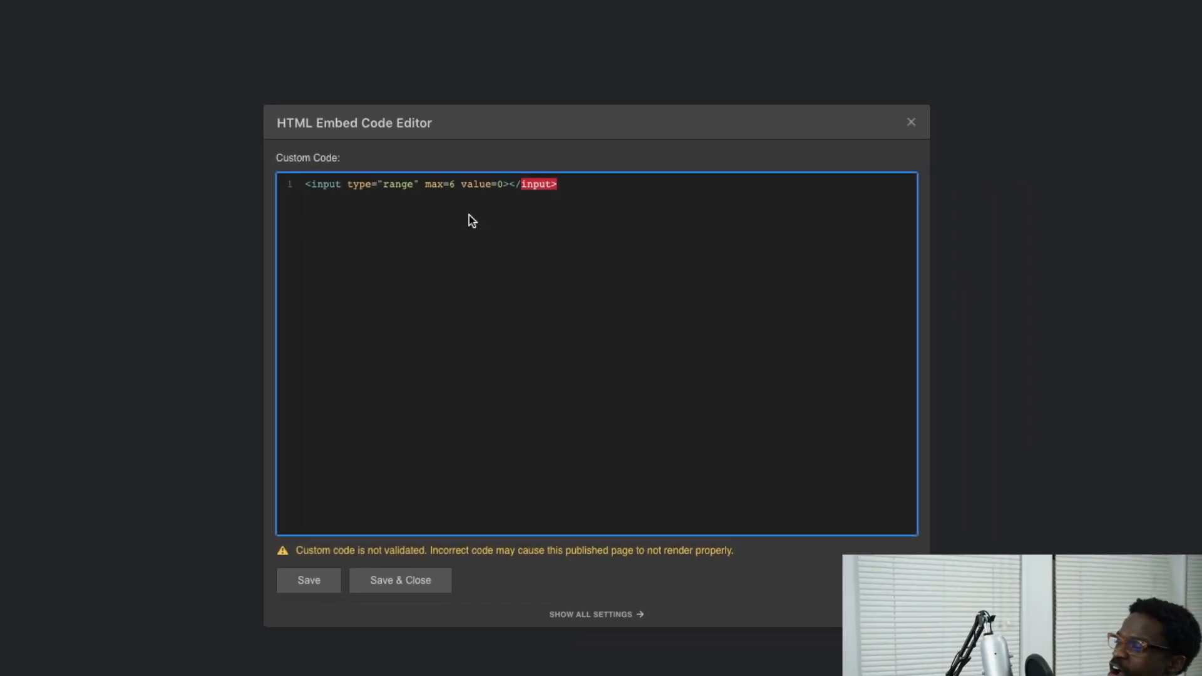
pyautogui.click(399, 580)
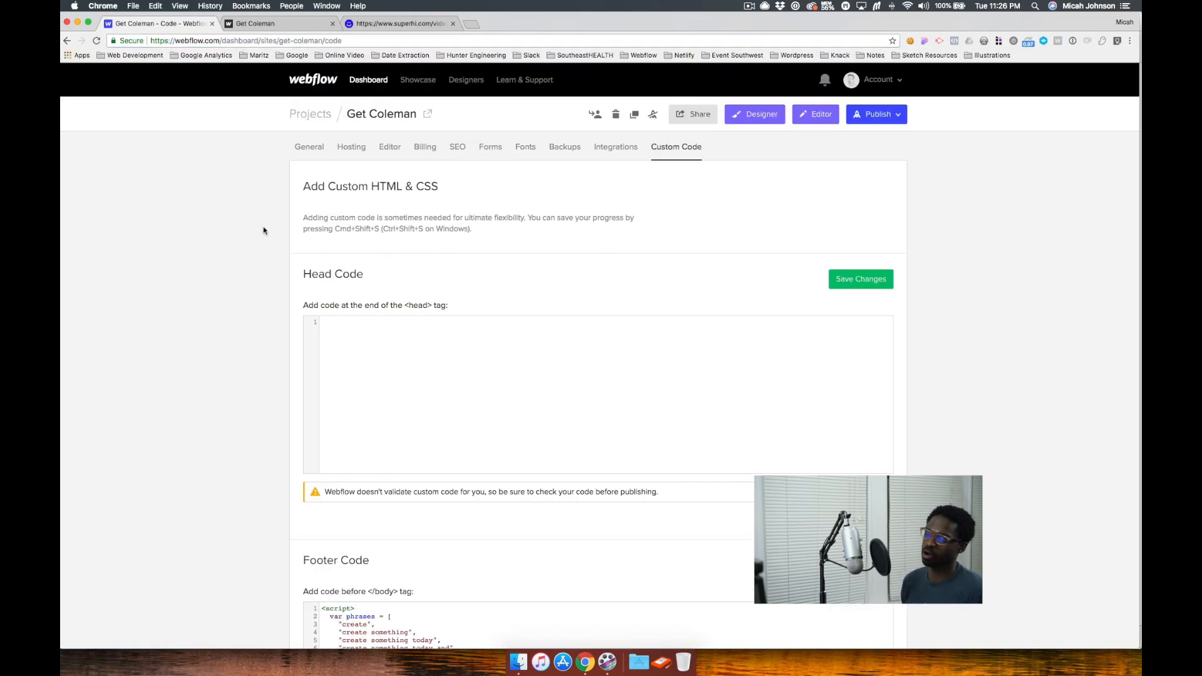
# Scroll through the footer script's seven phrases and slider input handler writing into div.phrase.
pyautogui.scroll(-3)
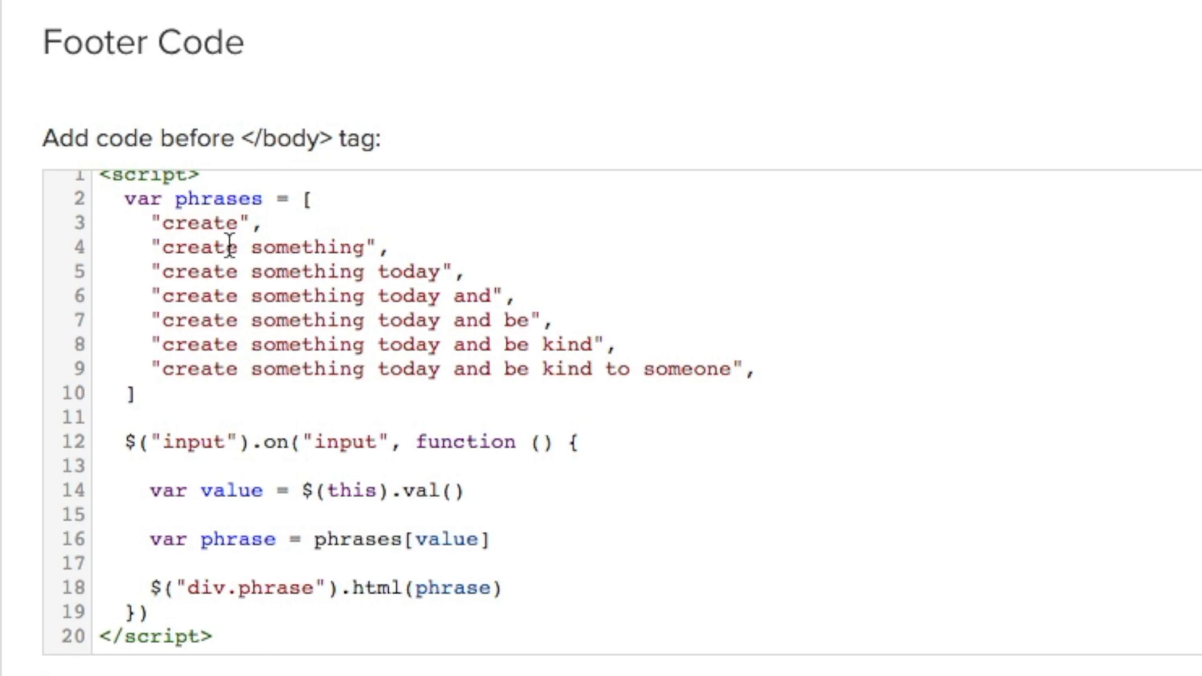
pyautogui.moveTo(352, 271)
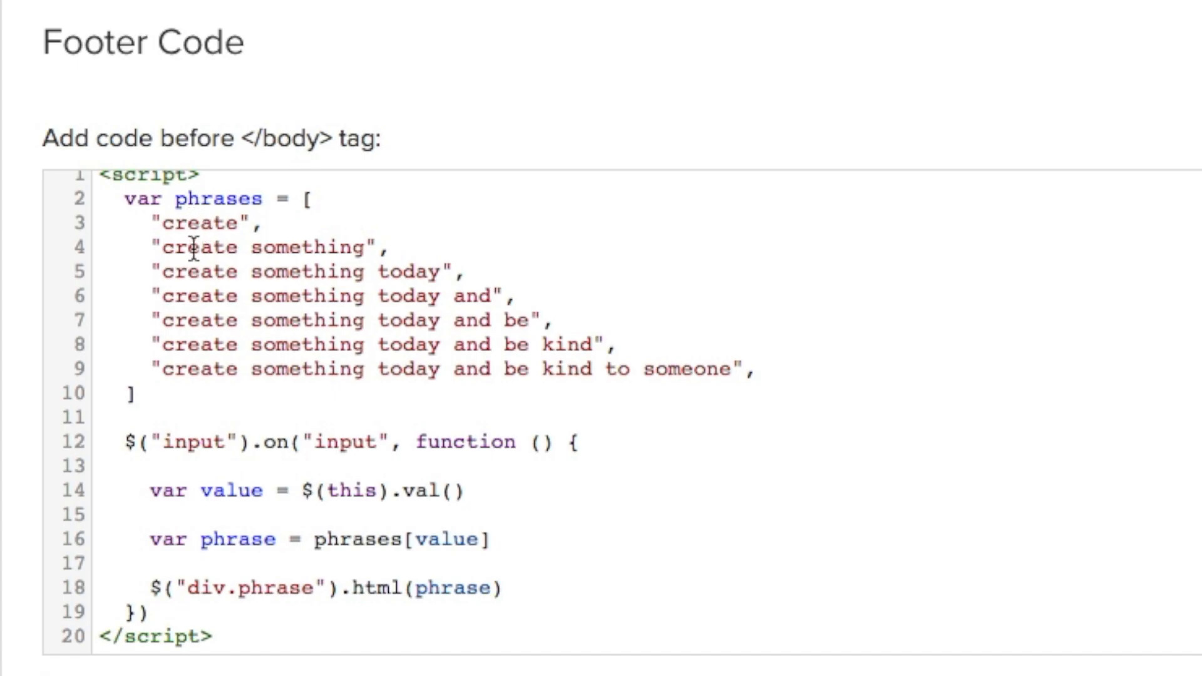
pyautogui.scroll(3)
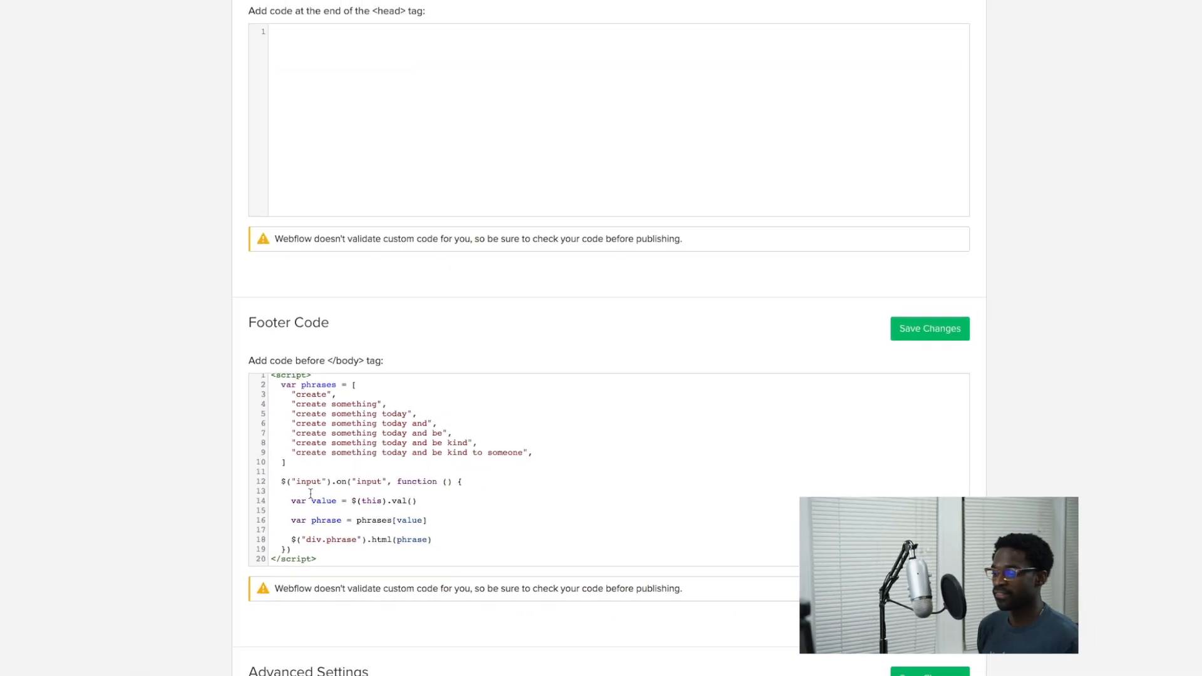